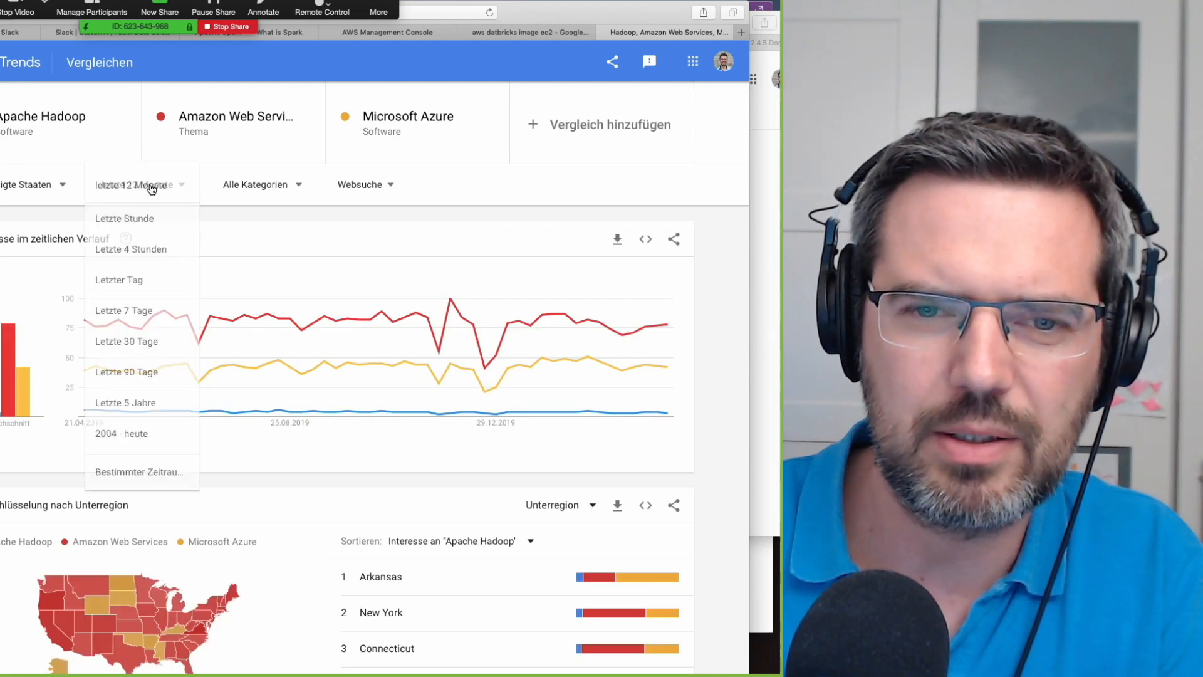
Extend the comparison's time range from the last 12 months to 2004 – today.
click(121, 432)
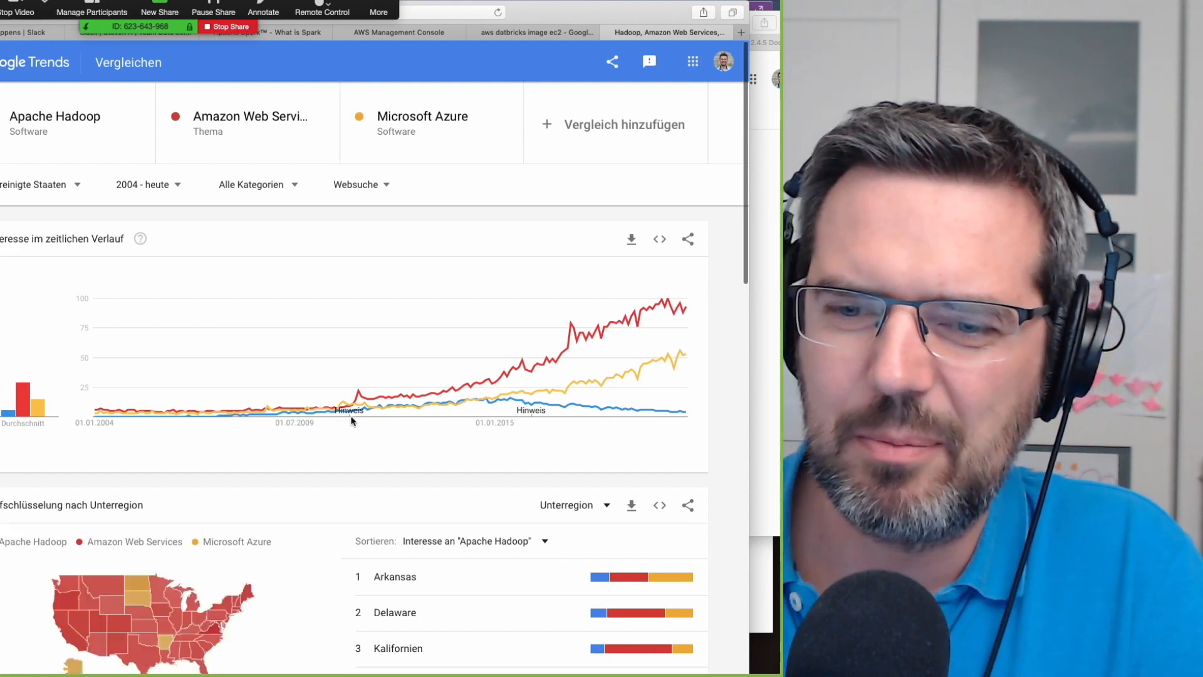
mouse_move(618, 328)
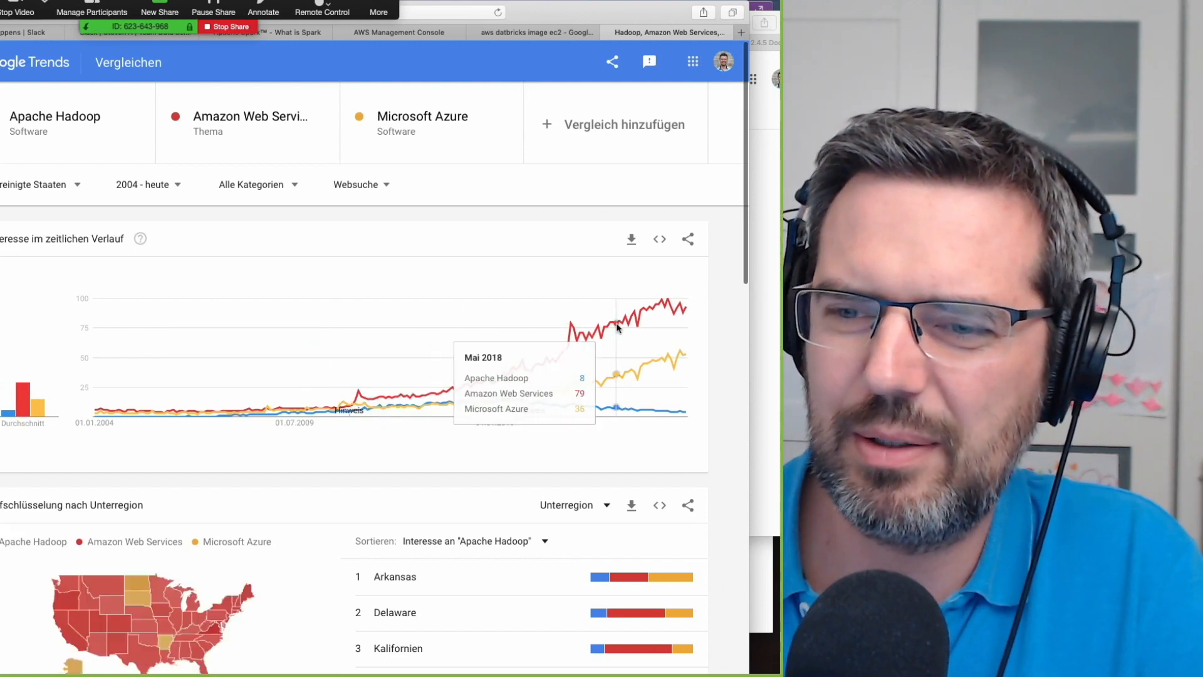
mouse_move(621, 325)
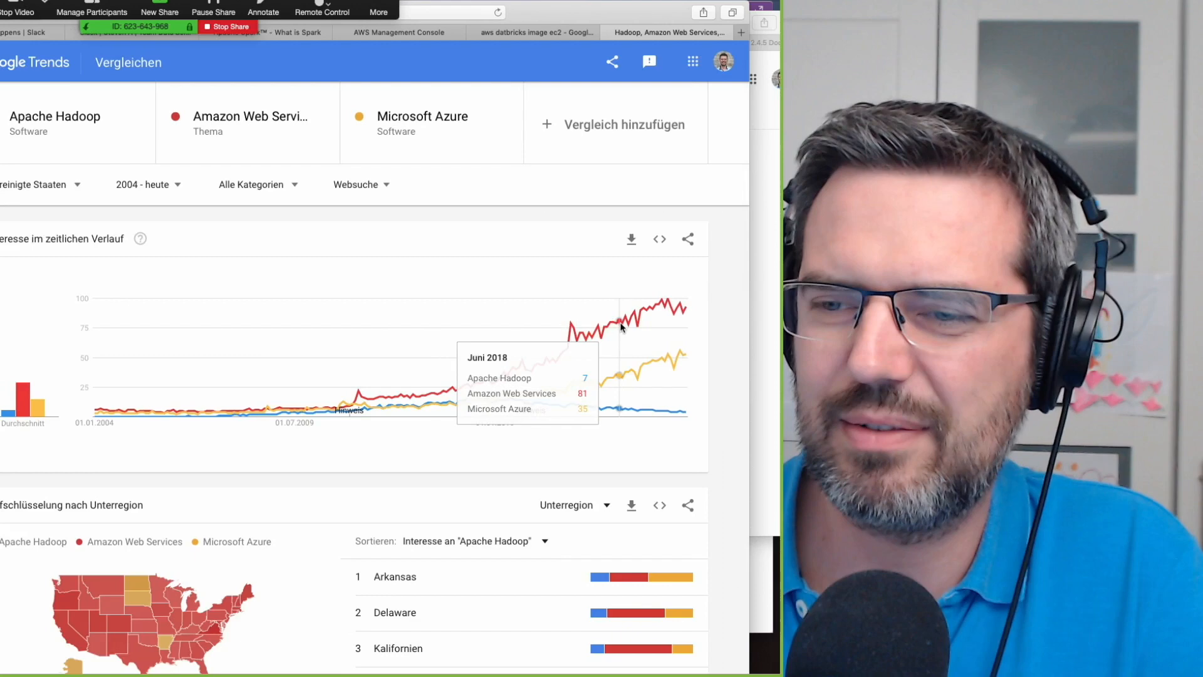
mouse_move(669, 317)
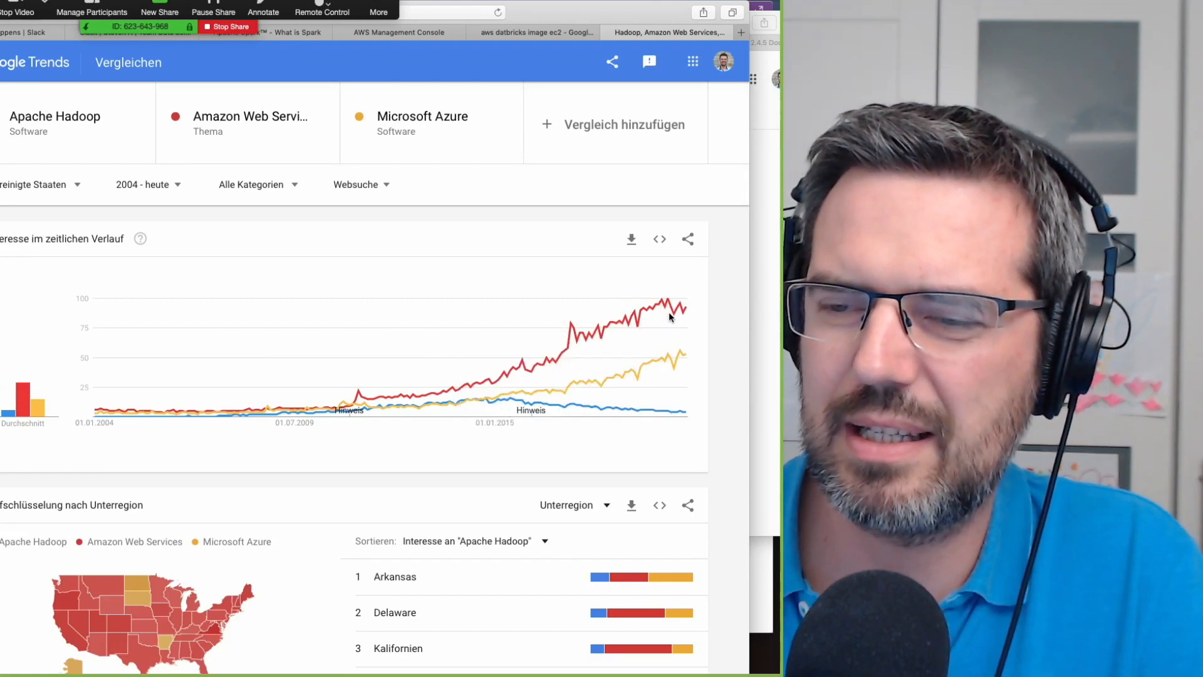
mouse_move(709, 367)
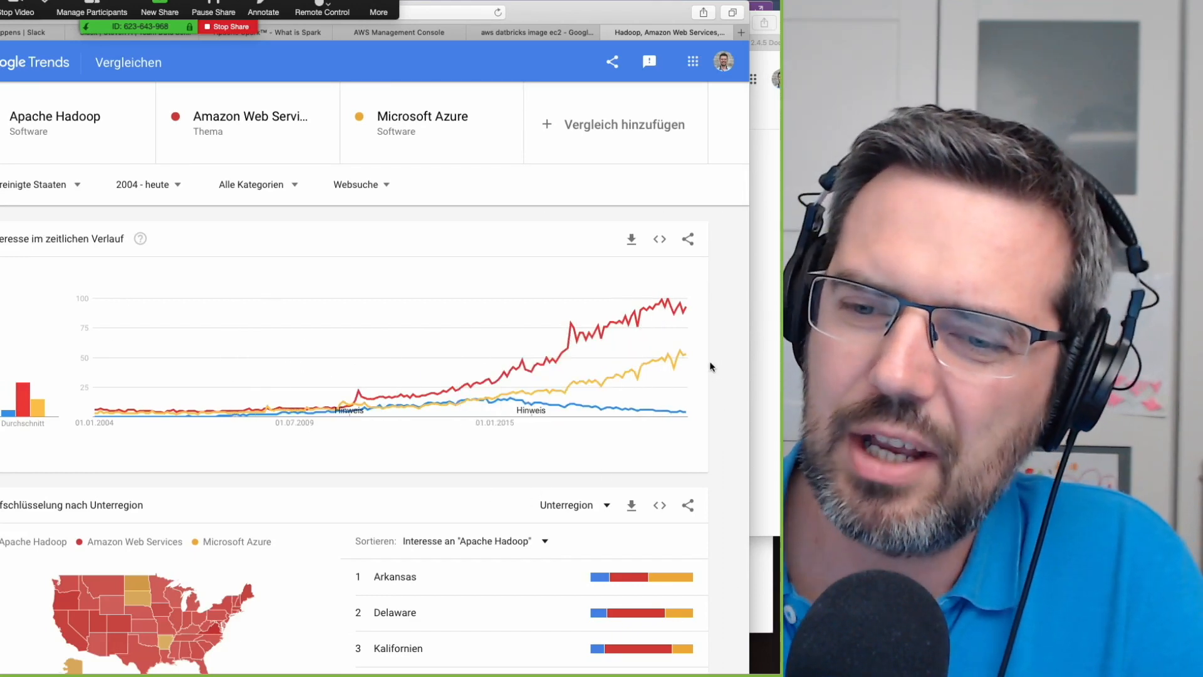
mouse_move(334, 416)
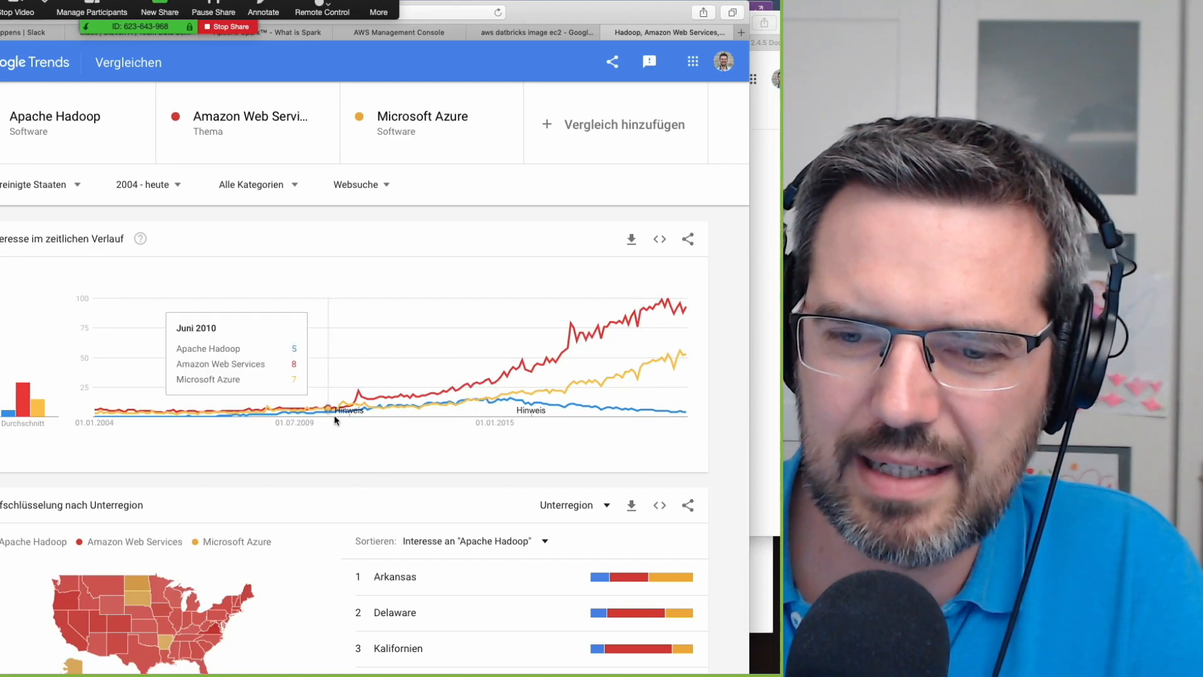
mouse_move(517, 406)
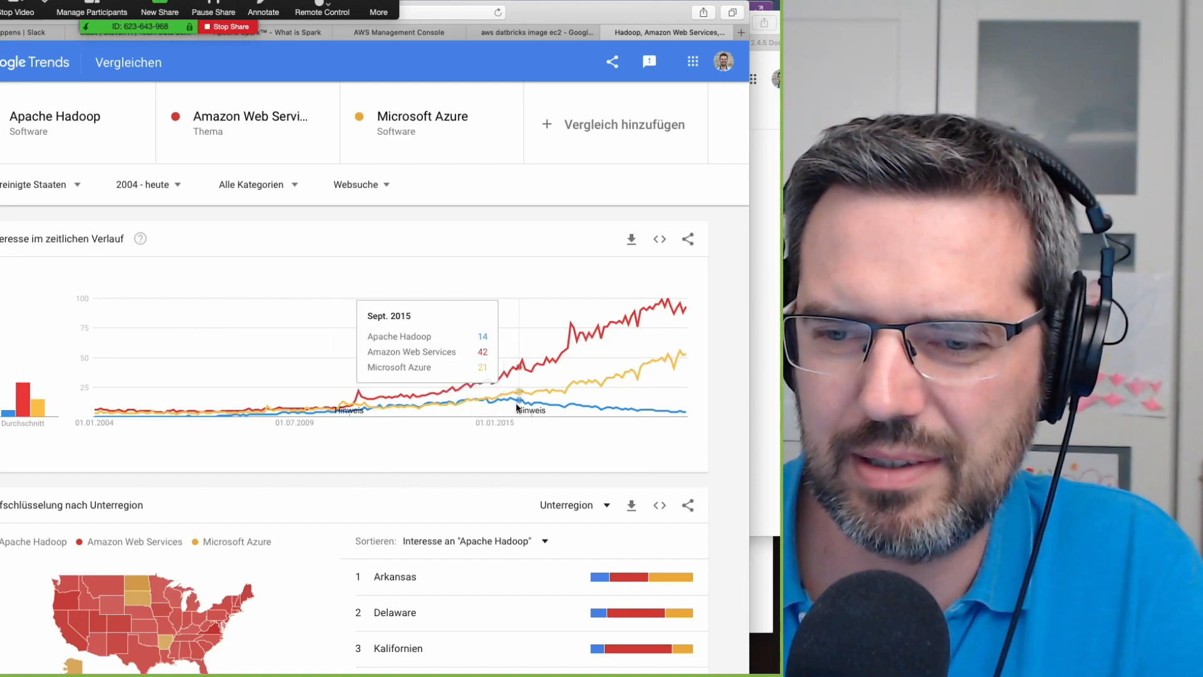
mouse_move(608, 416)
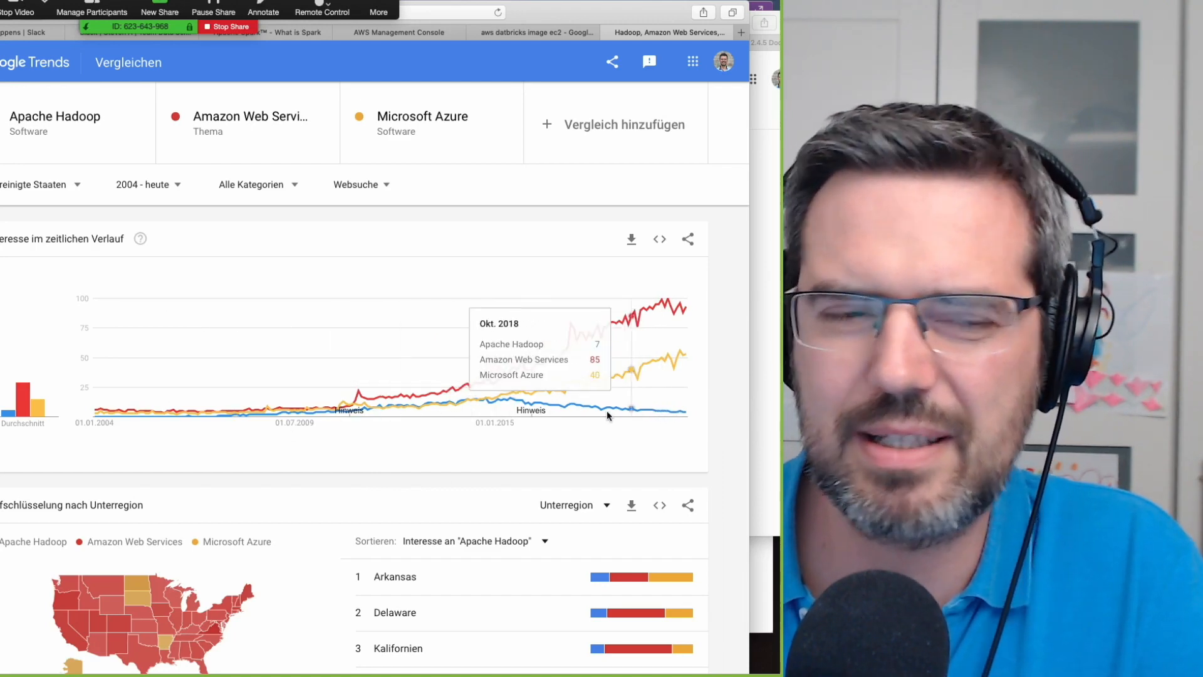
mouse_move(654, 419)
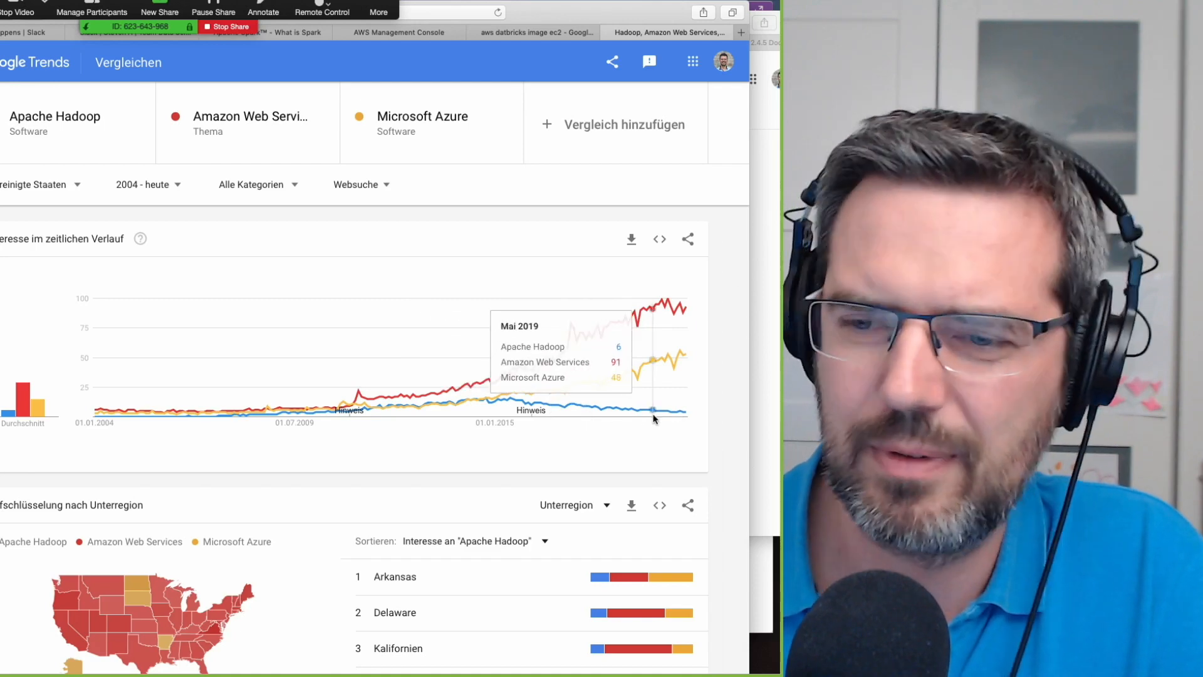
mouse_move(587, 415)
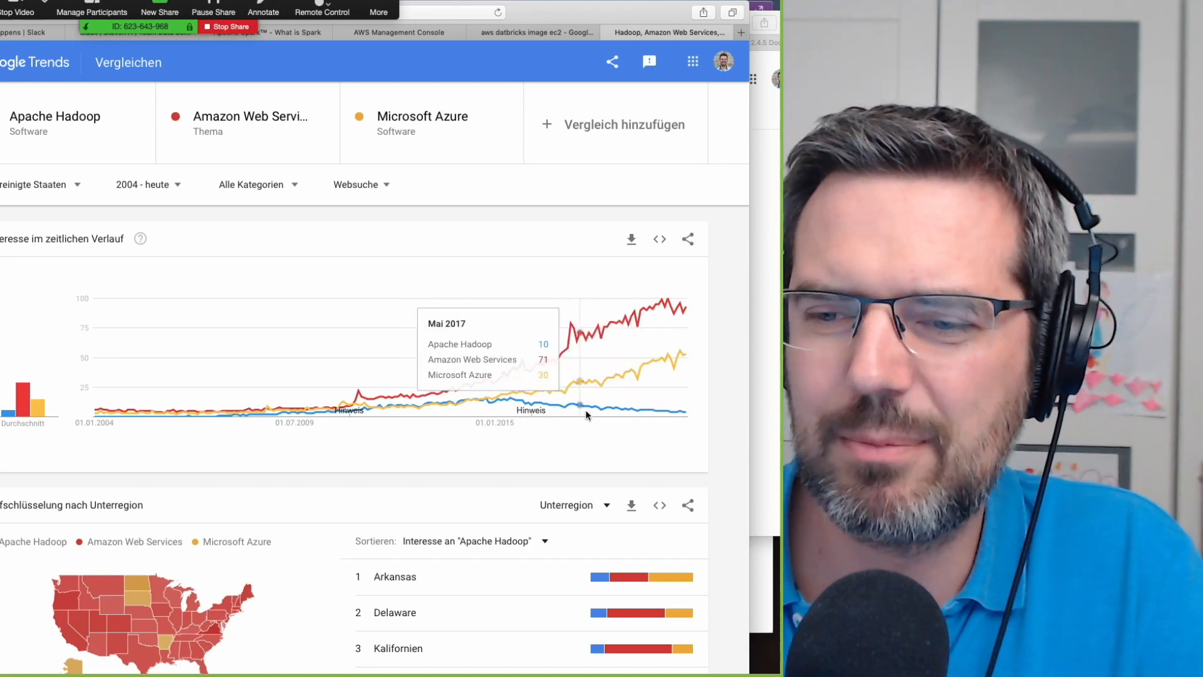
mouse_move(596, 415)
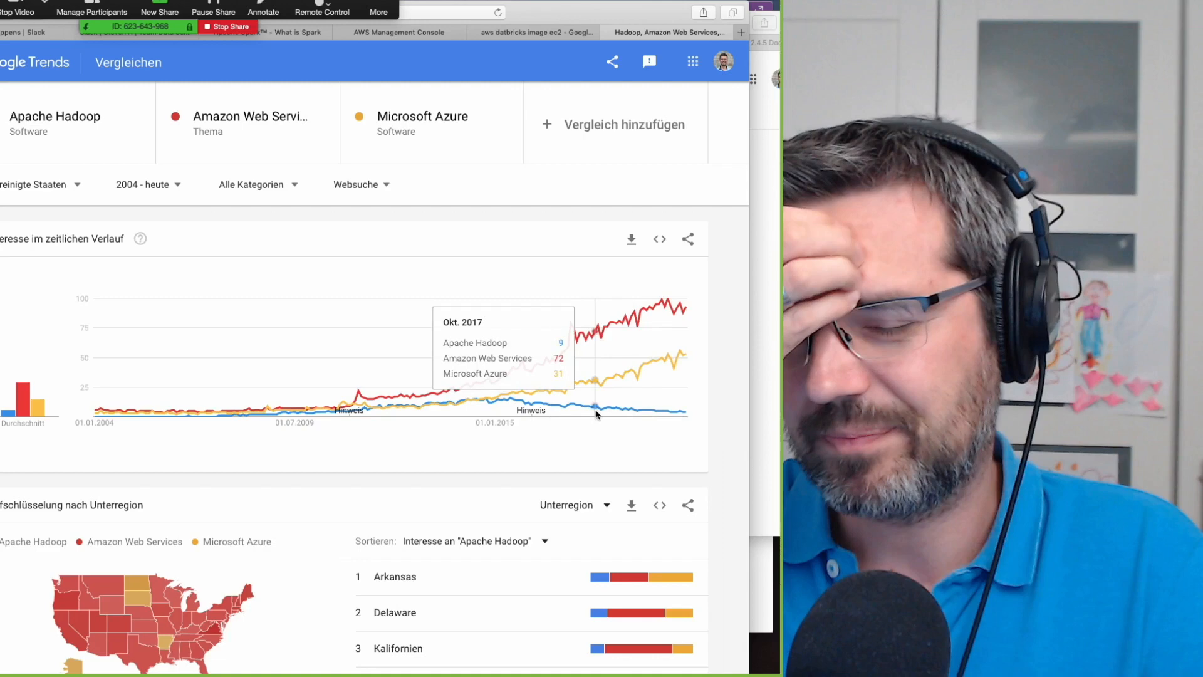
mouse_move(638, 412)
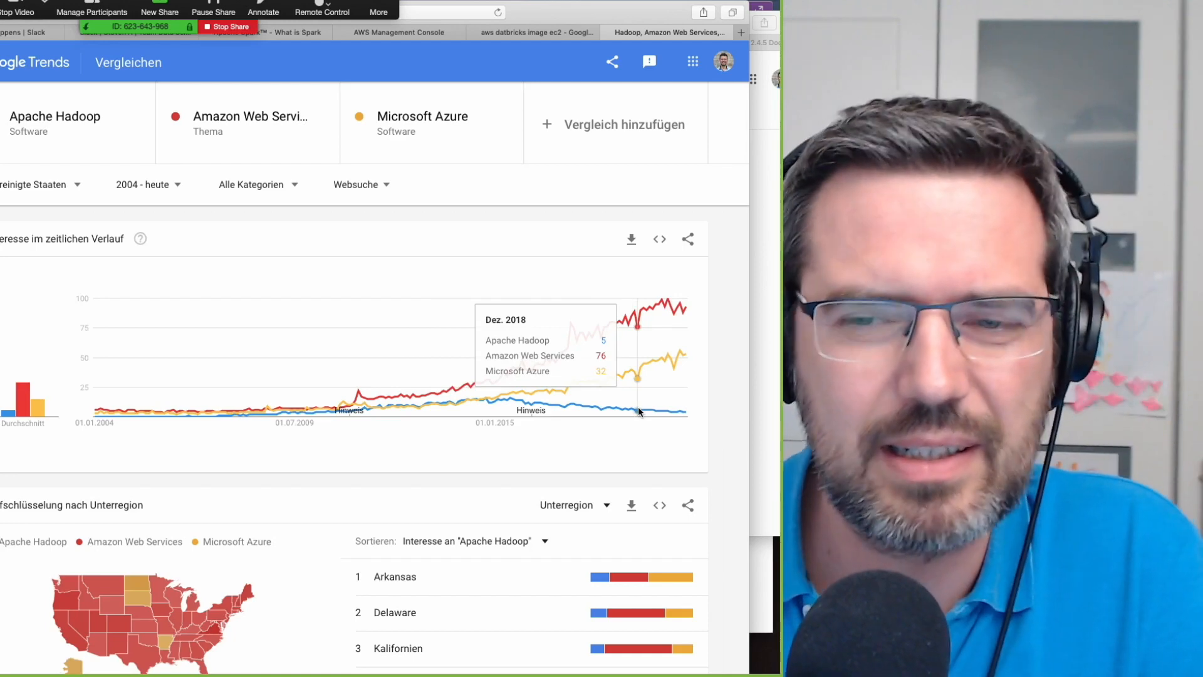
mouse_move(665, 408)
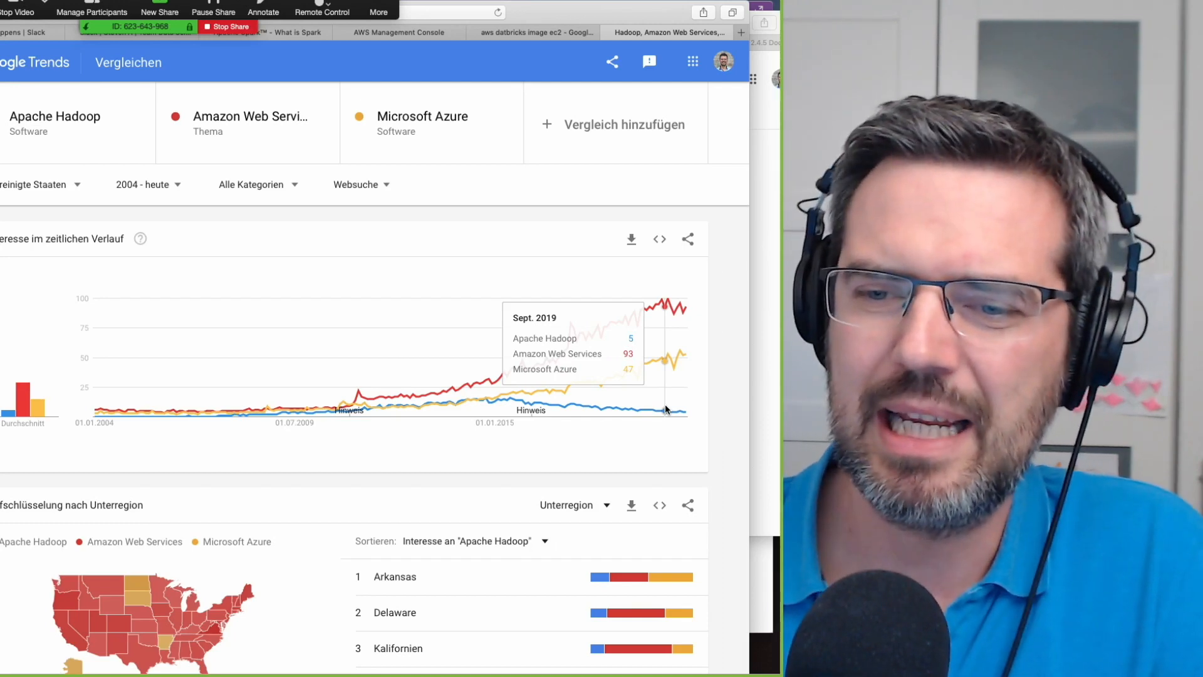
mouse_move(543, 398)
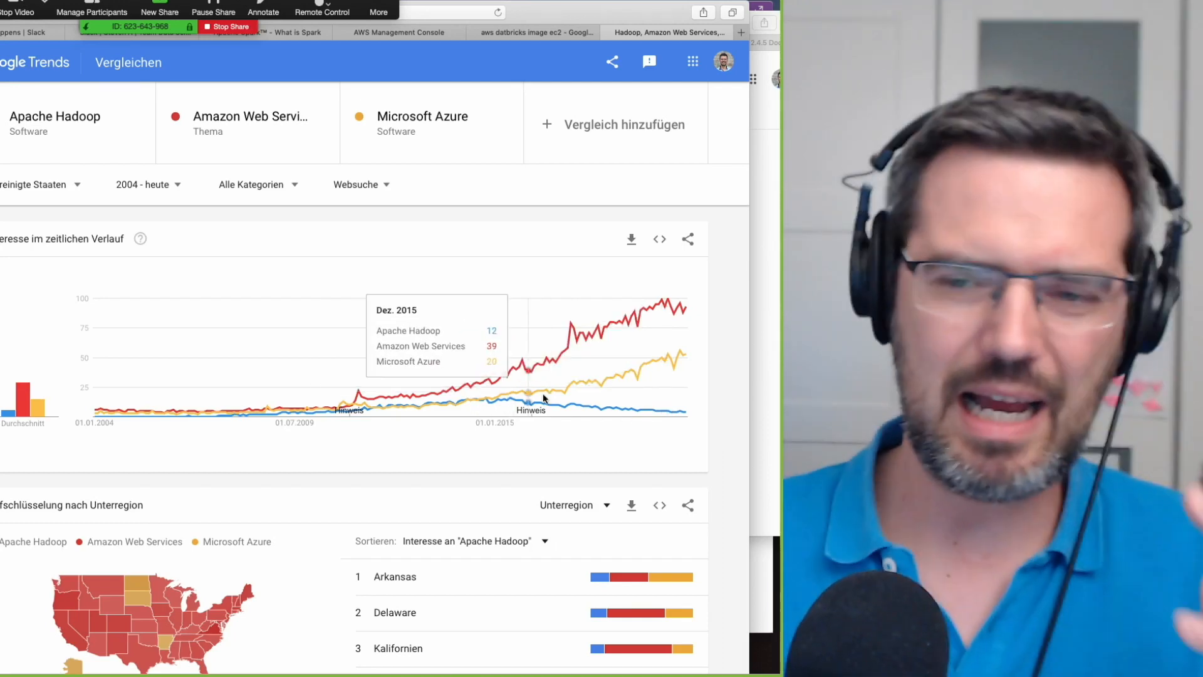
mouse_move(497, 404)
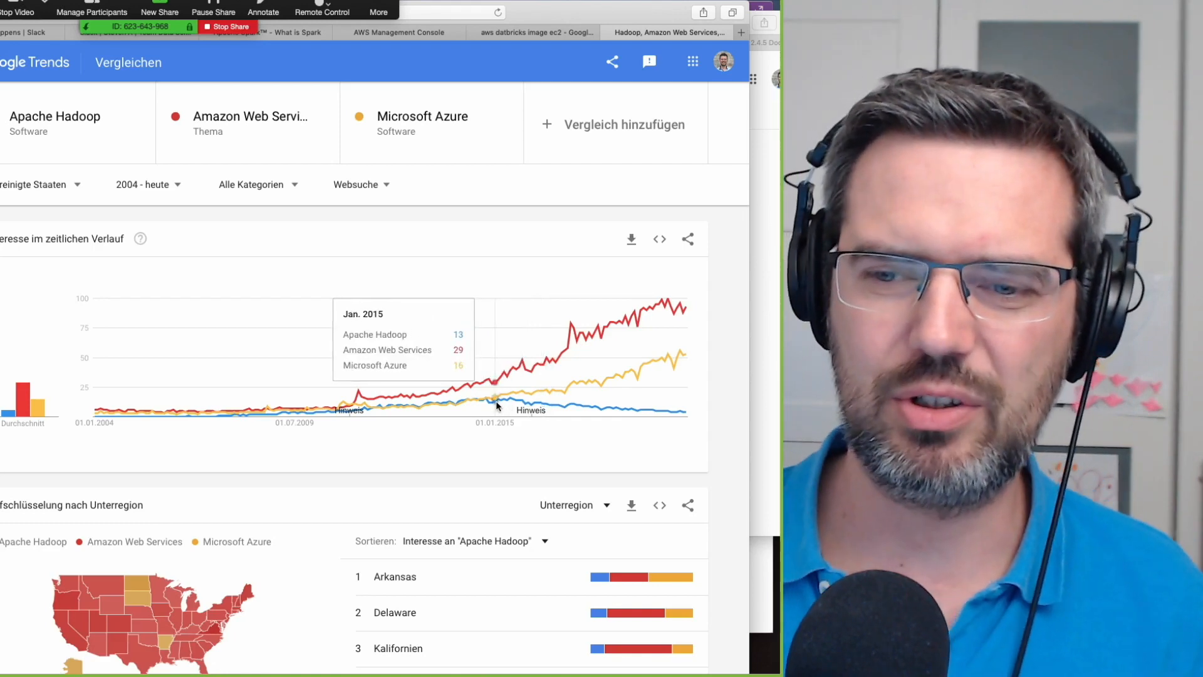
mouse_move(627, 336)
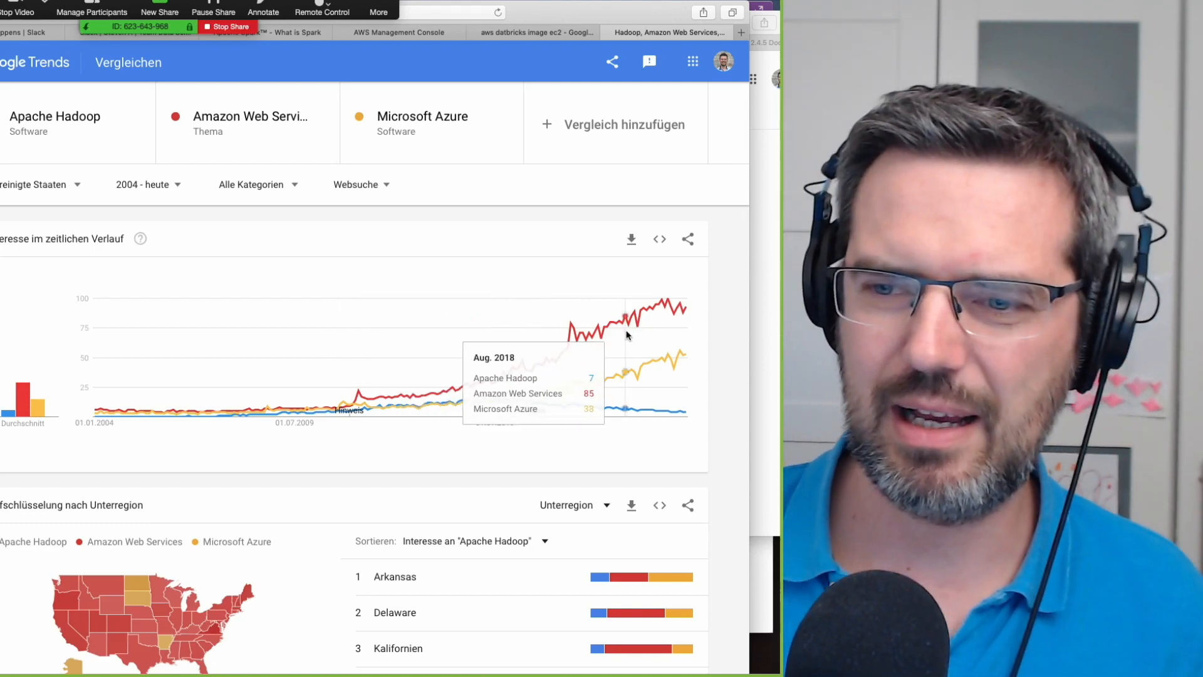
mouse_move(644, 331)
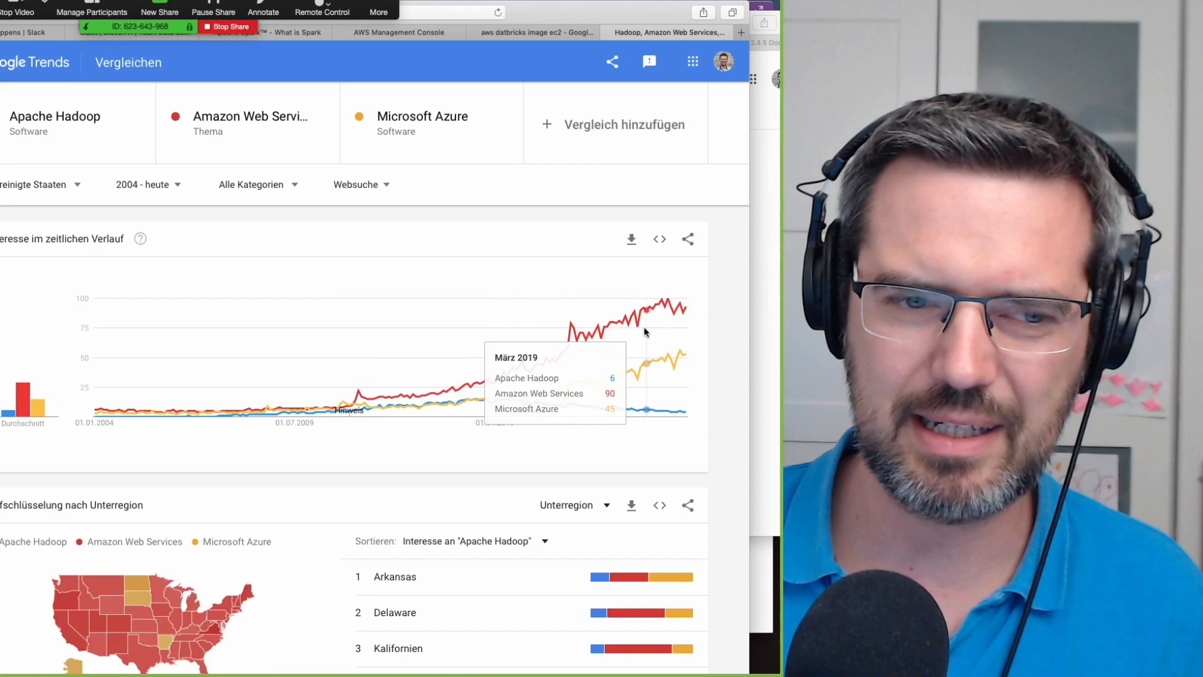
mouse_move(662, 317)
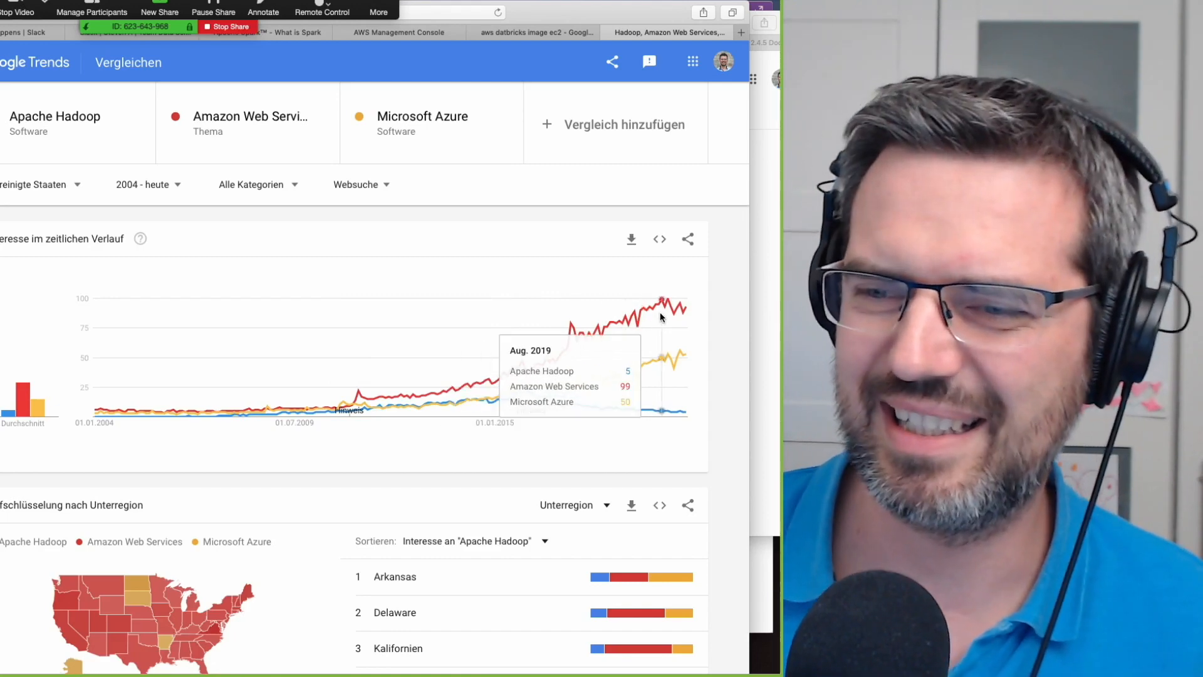
mouse_move(658, 310)
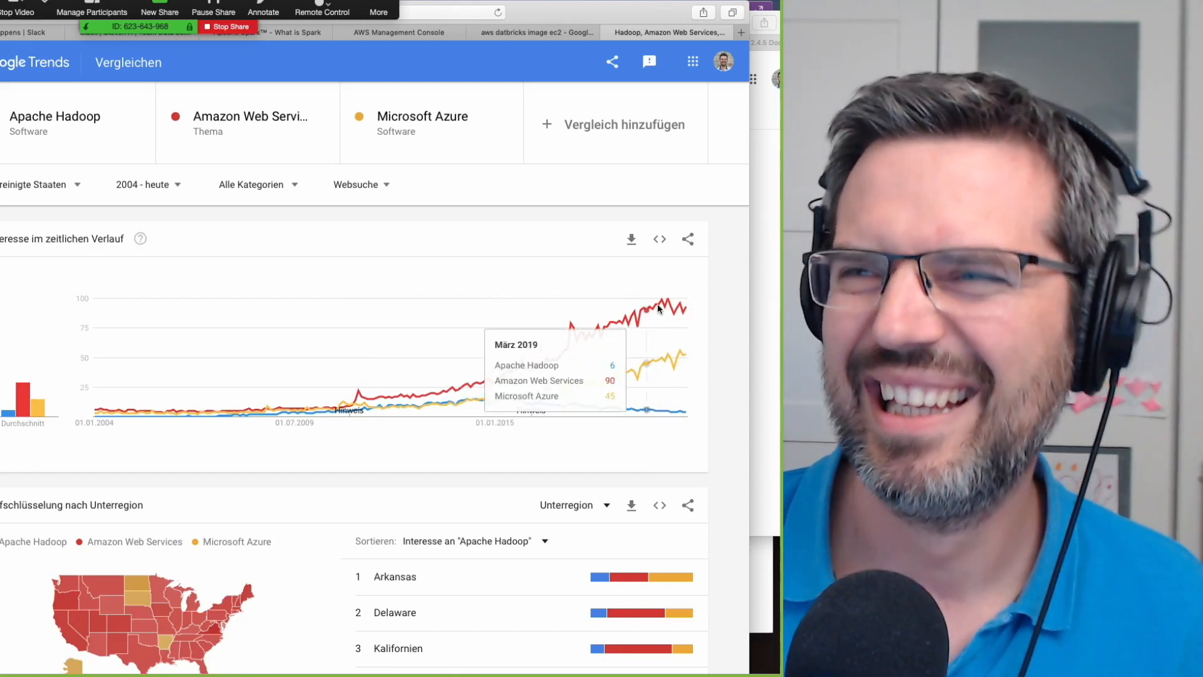
mouse_move(637, 326)
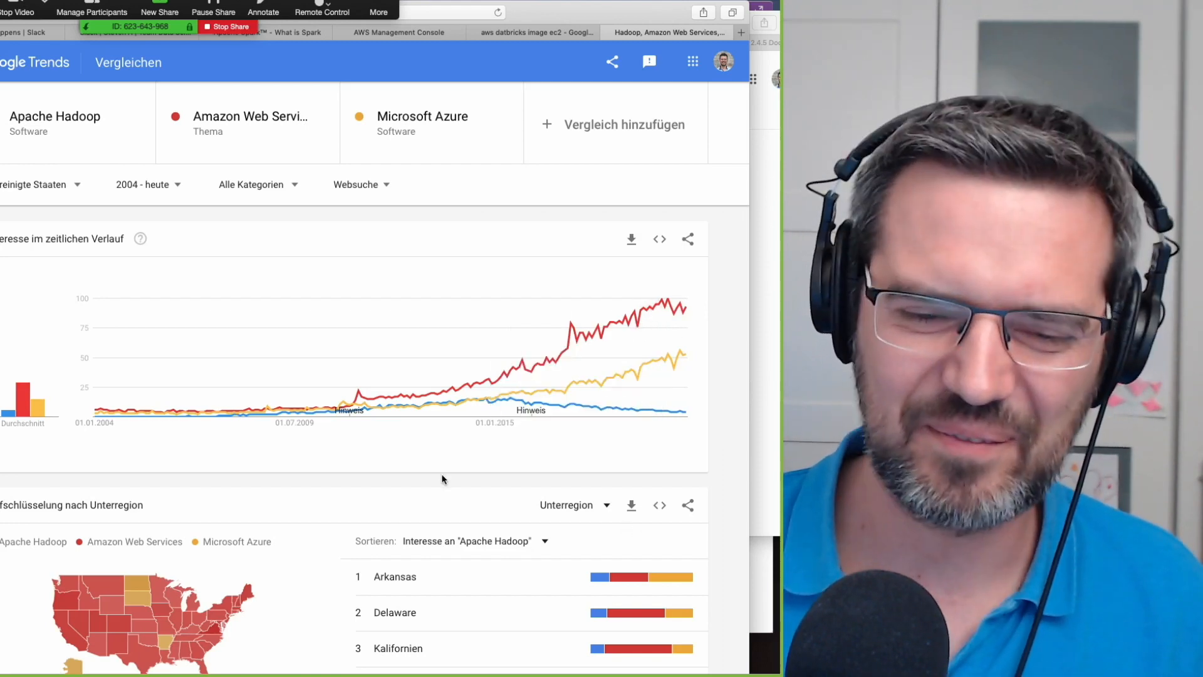
mouse_move(389, 444)
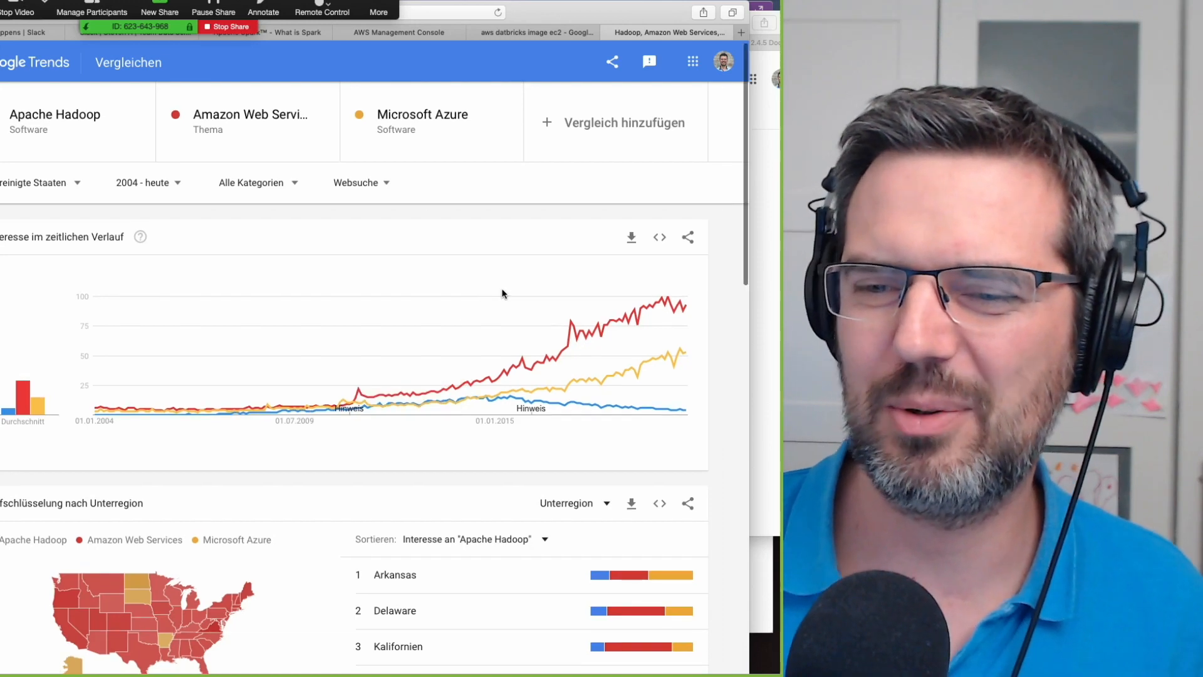
mouse_move(681, 330)
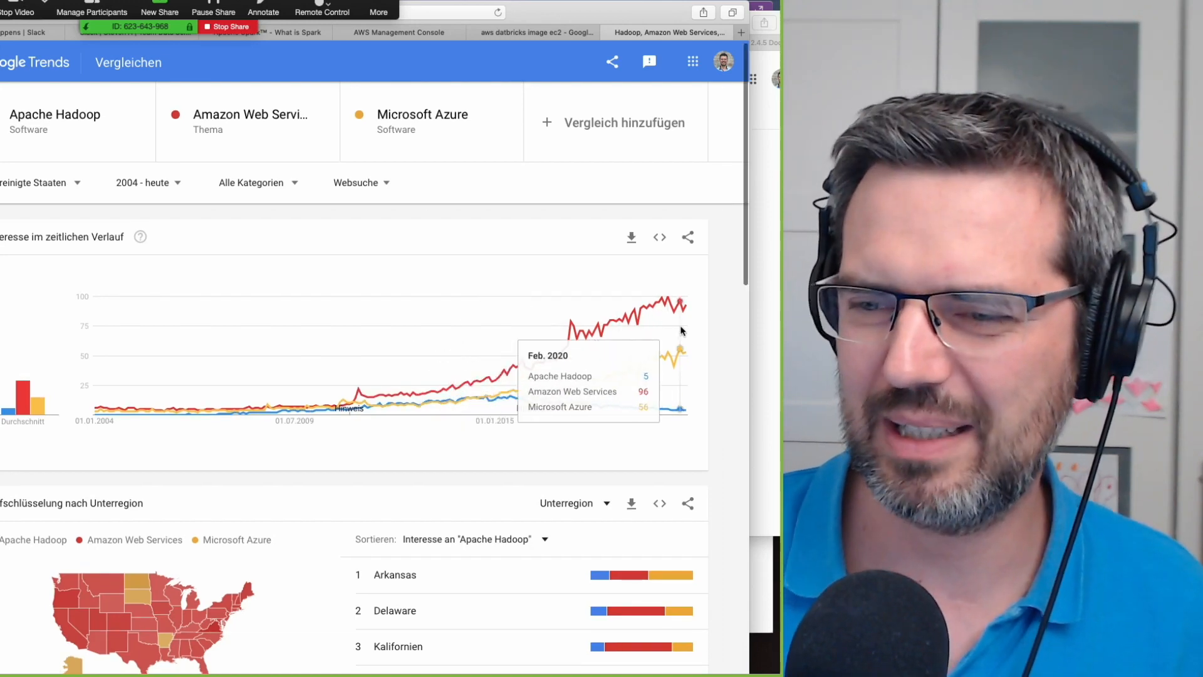
mouse_move(644, 330)
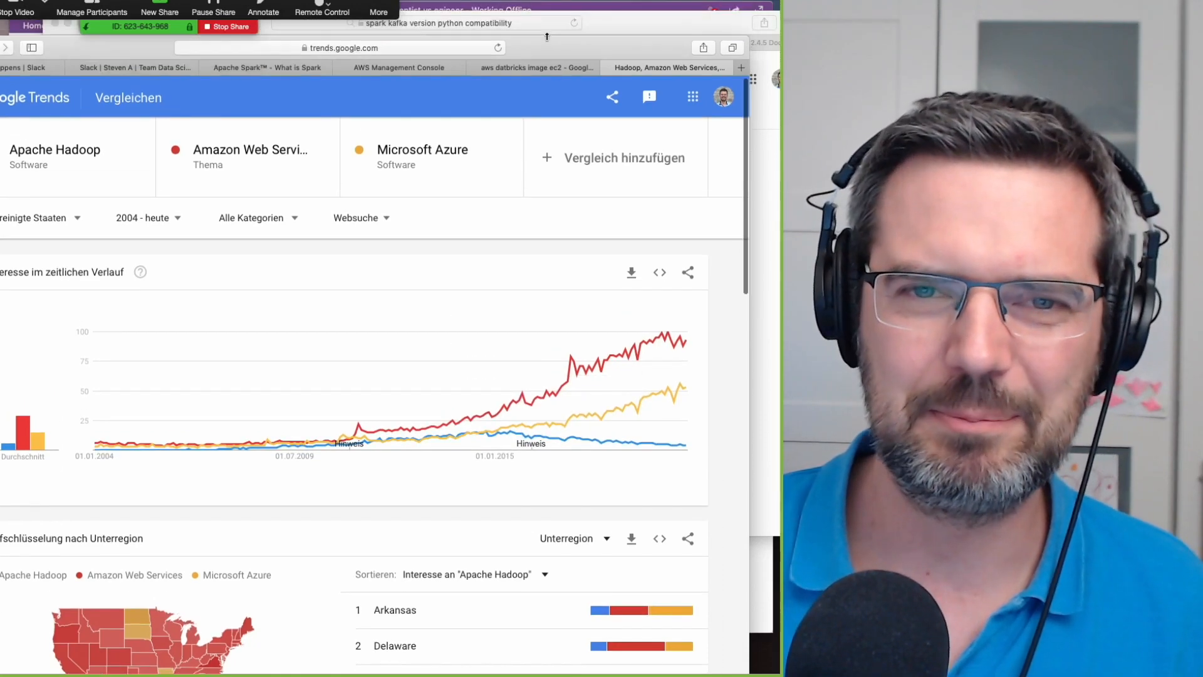
Remove the Apache Spark term from the comparison and start adding another search term.
click(624, 158)
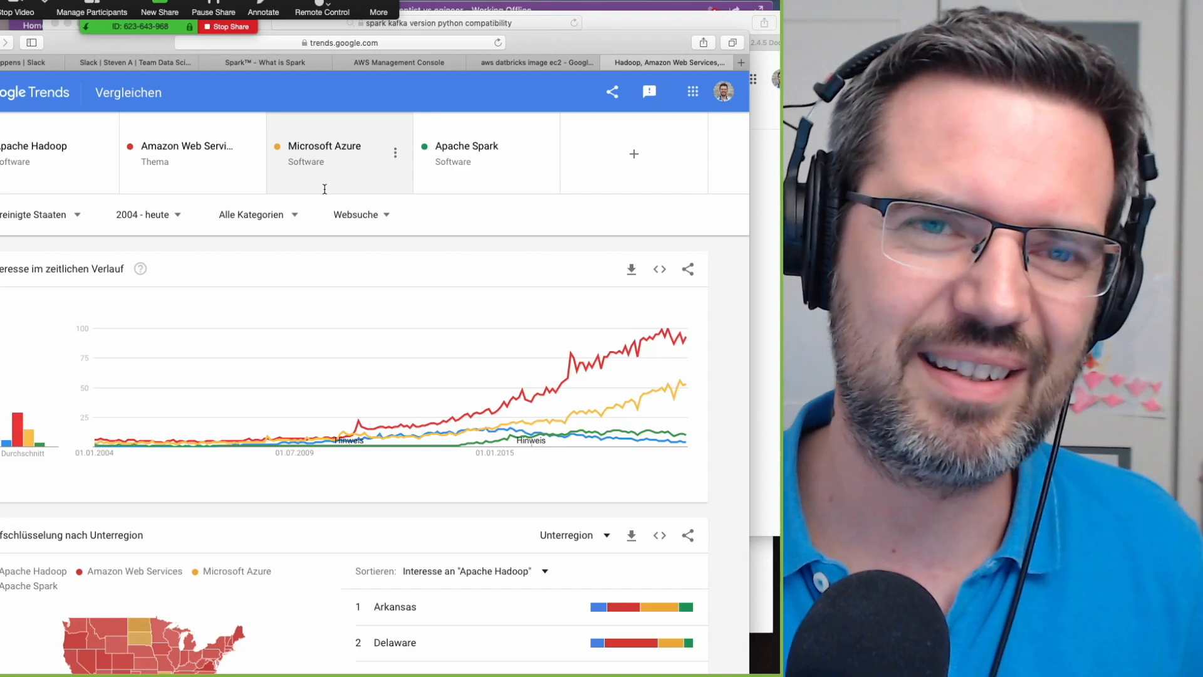
mouse_move(634, 153)
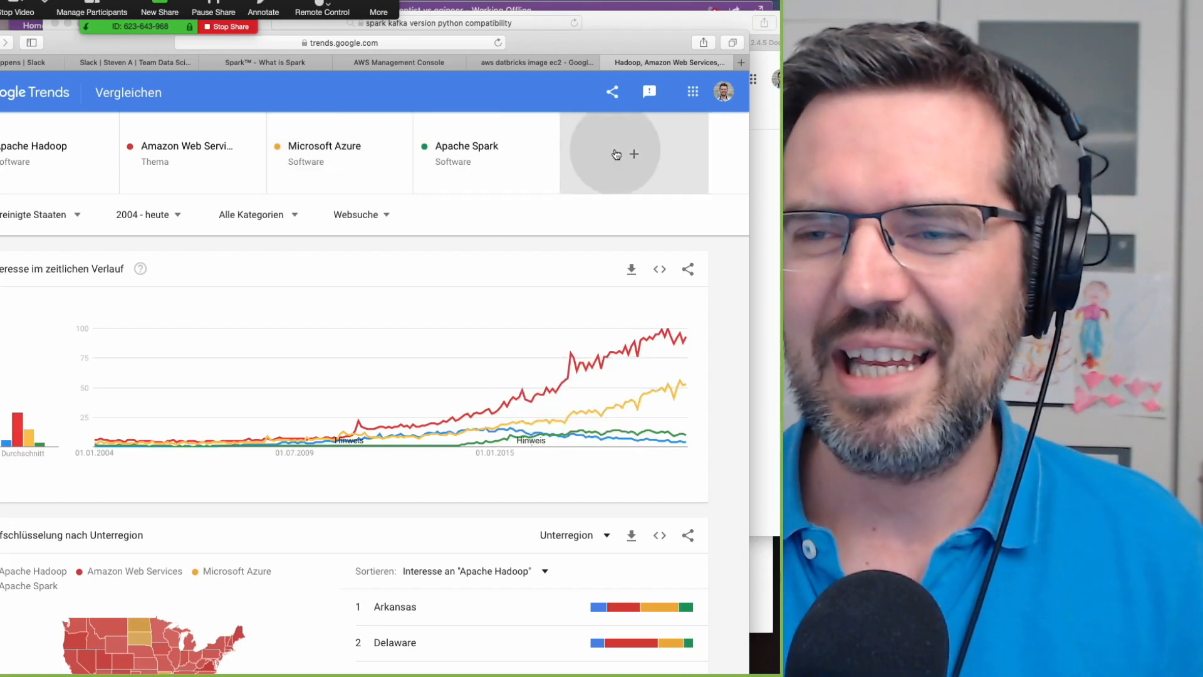
click(472, 145)
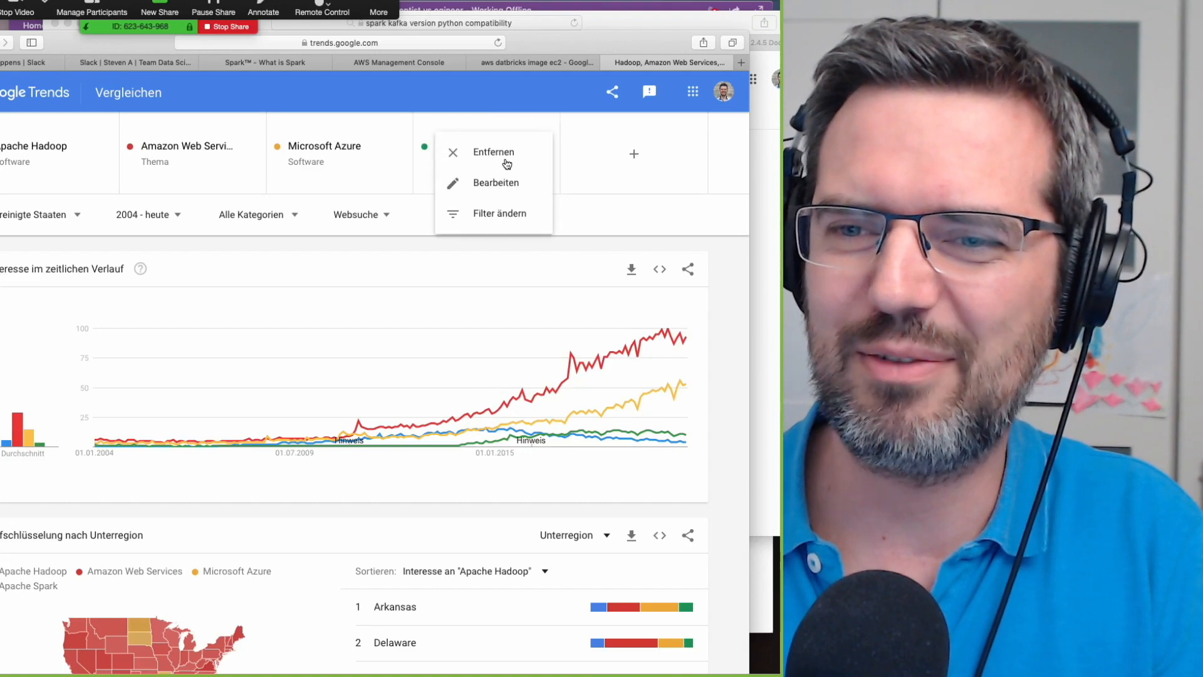
click(492, 151)
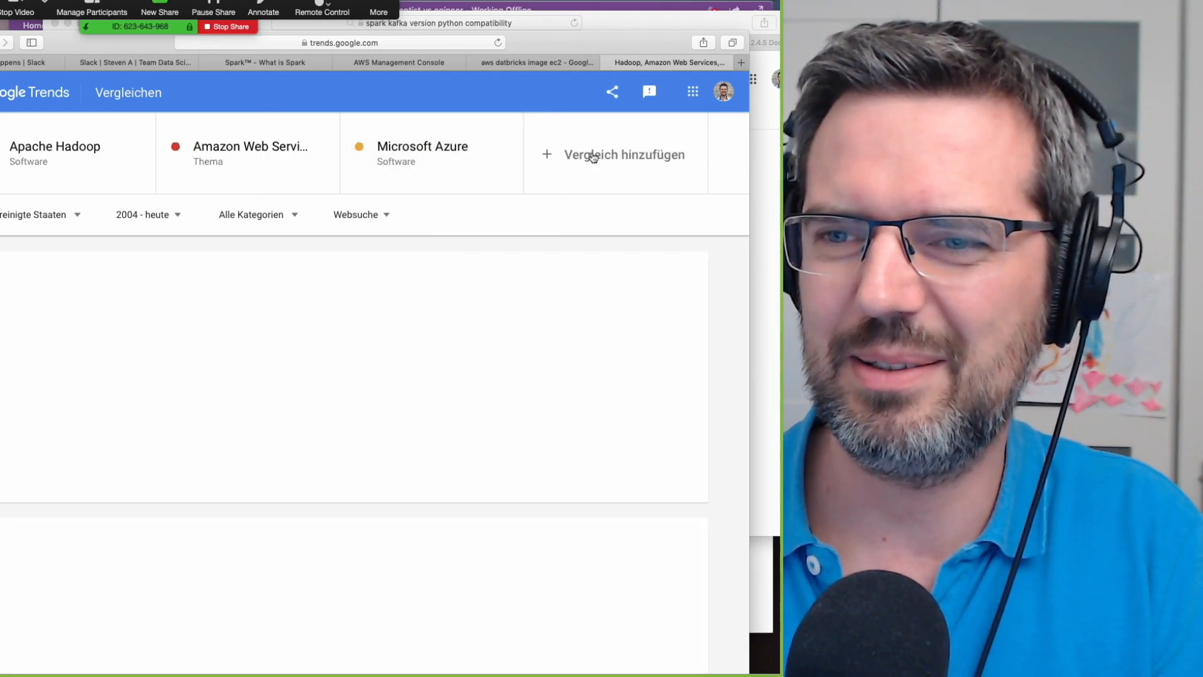
click(624, 155)
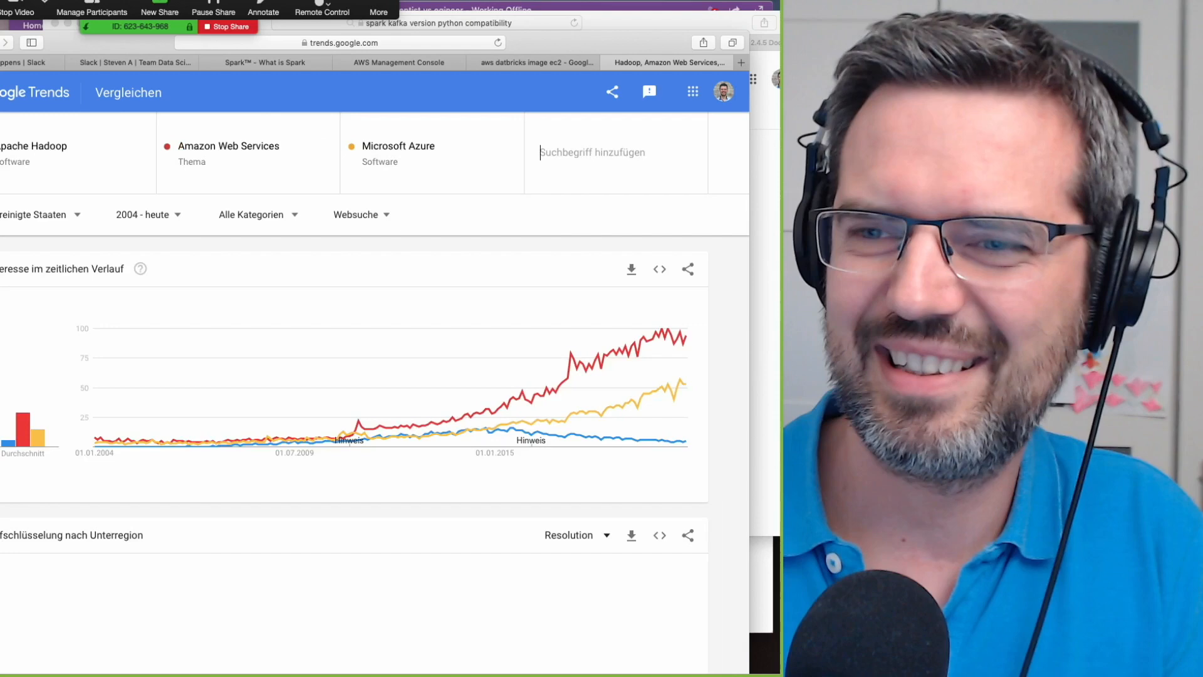
Add 'google cloud' as the Google Cloud Platform topic, the fourth compared term.
text(ogoogle)
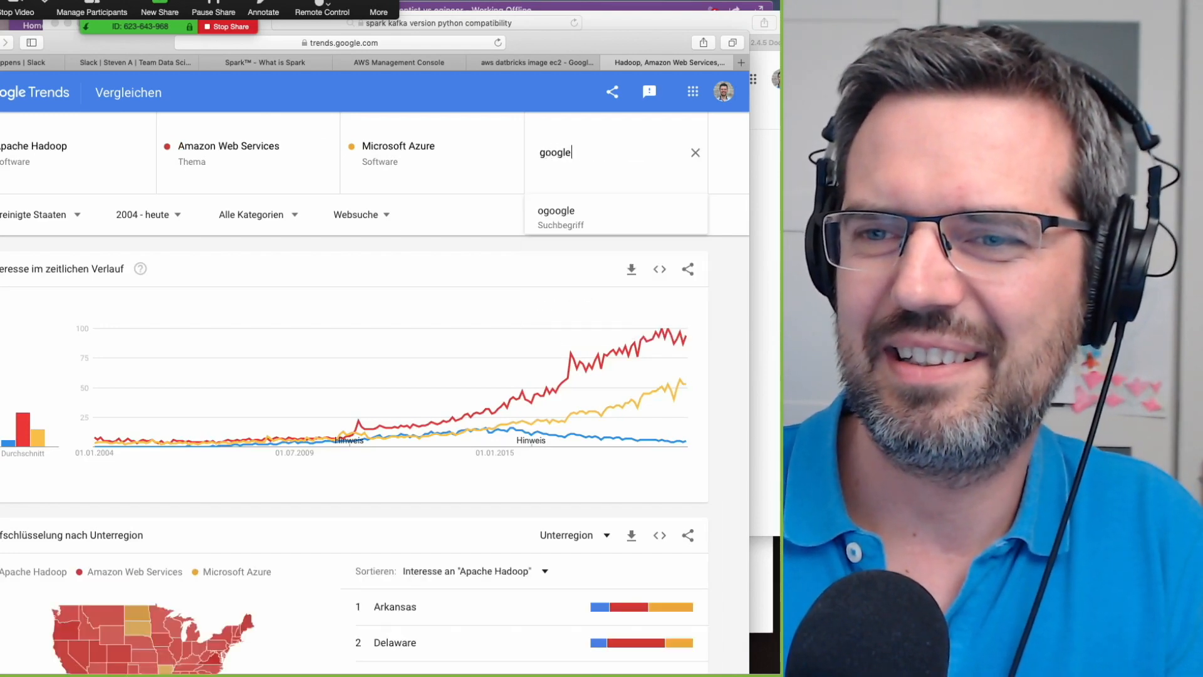
text(cloud)
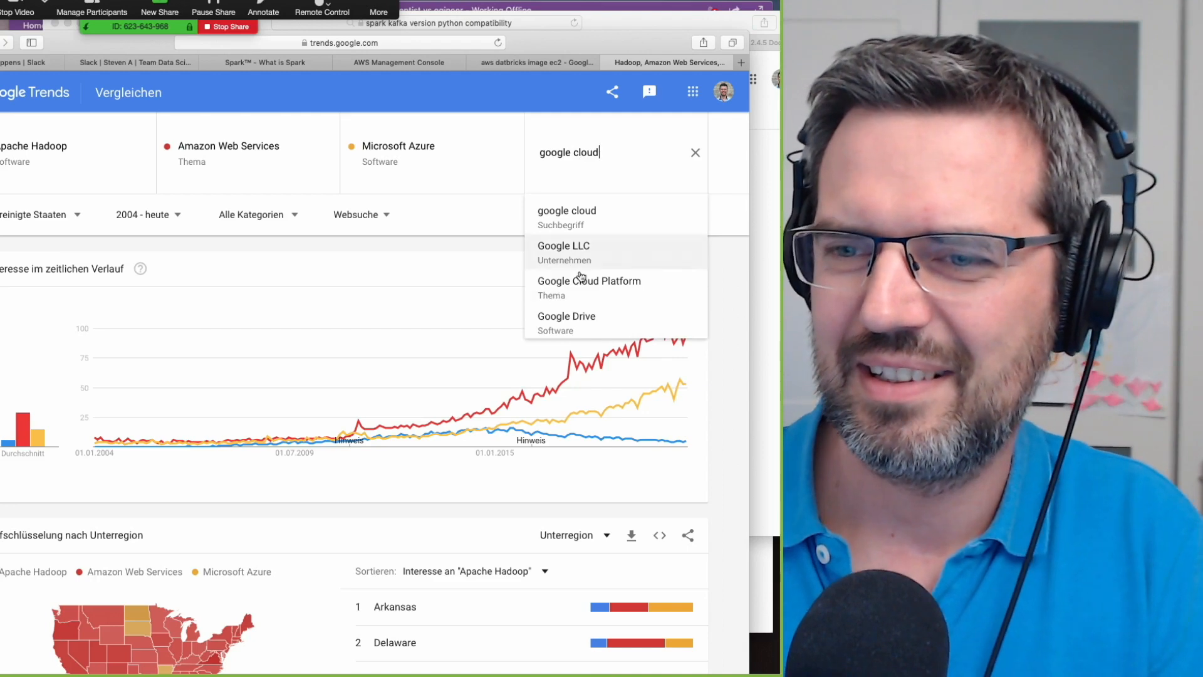
click(589, 279)
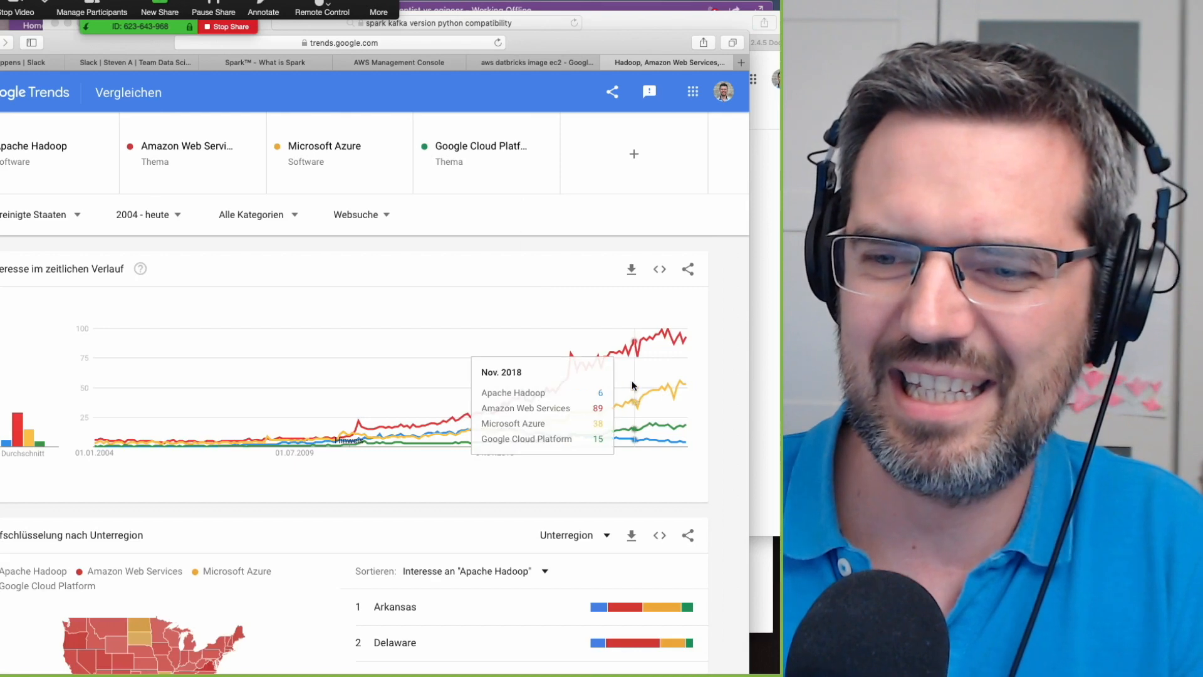
mouse_move(676, 431)
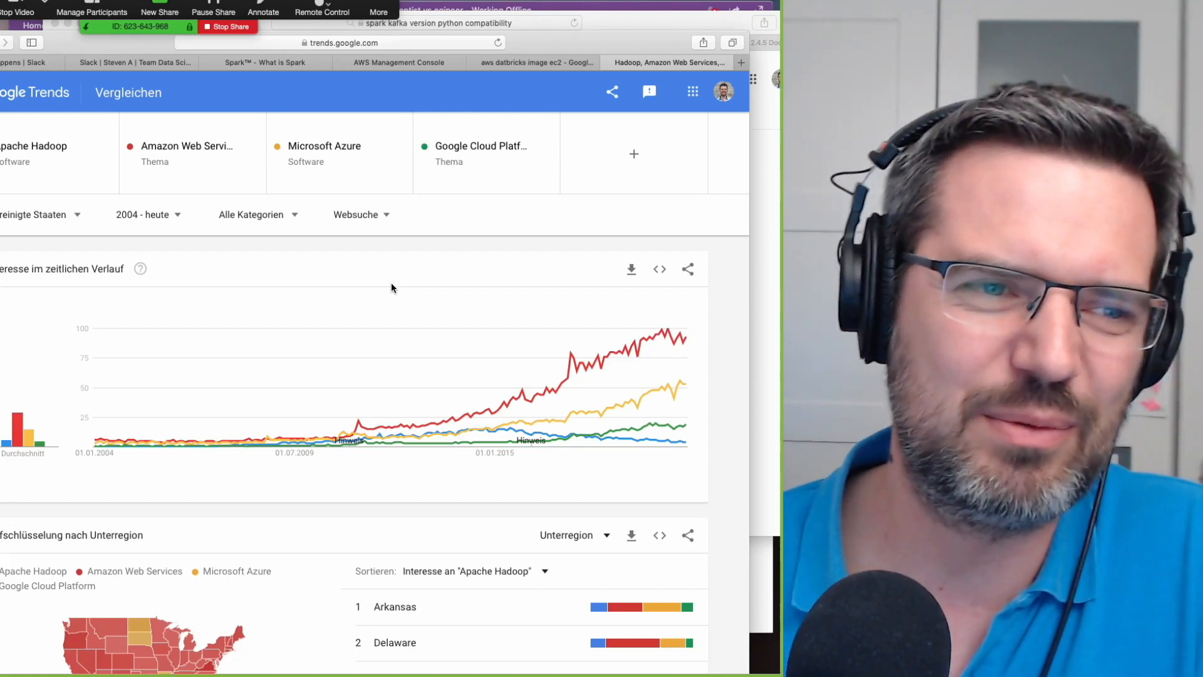
mouse_move(397, 292)
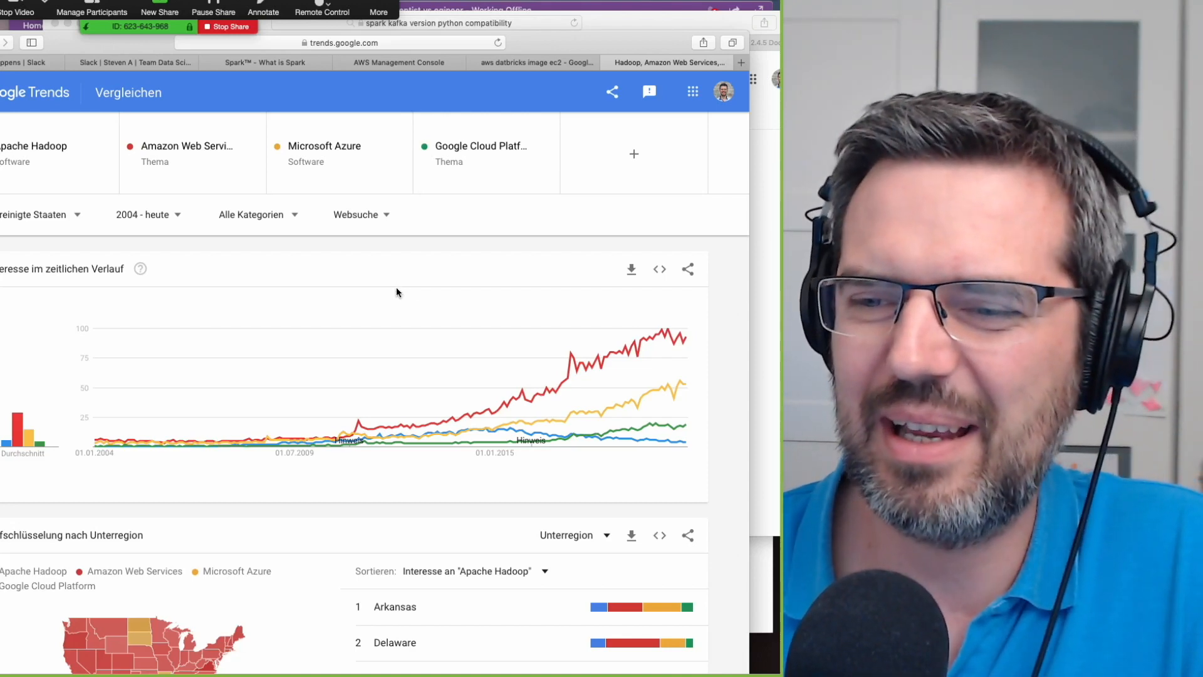
mouse_move(418, 309)
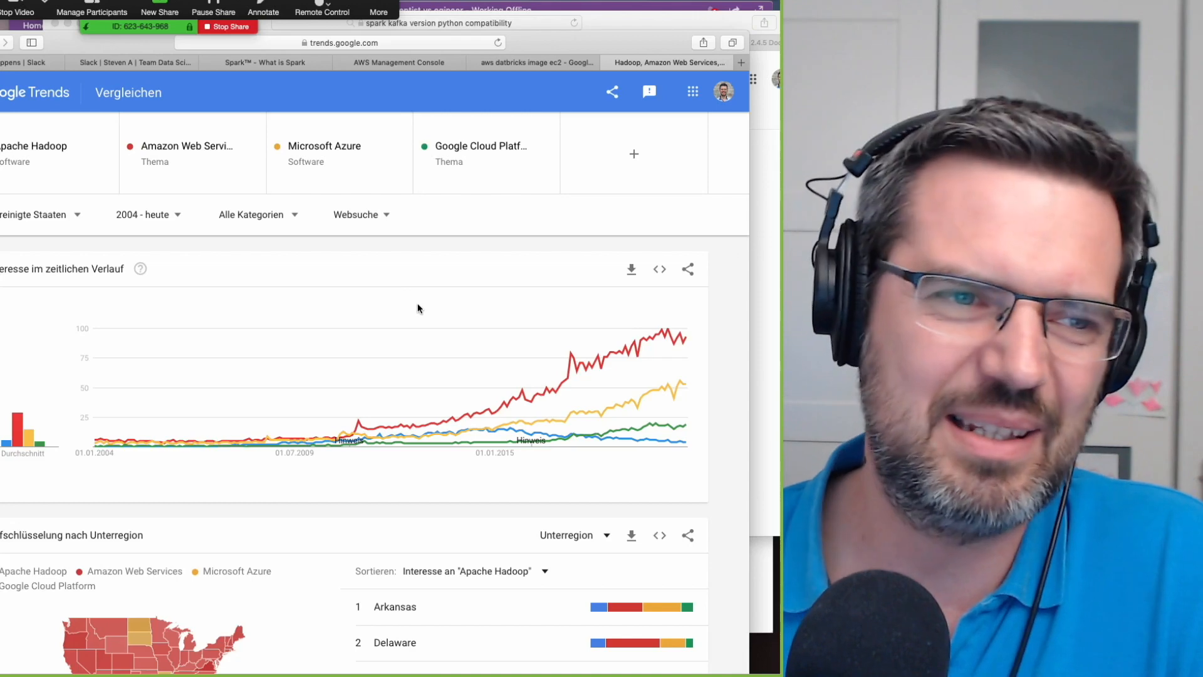